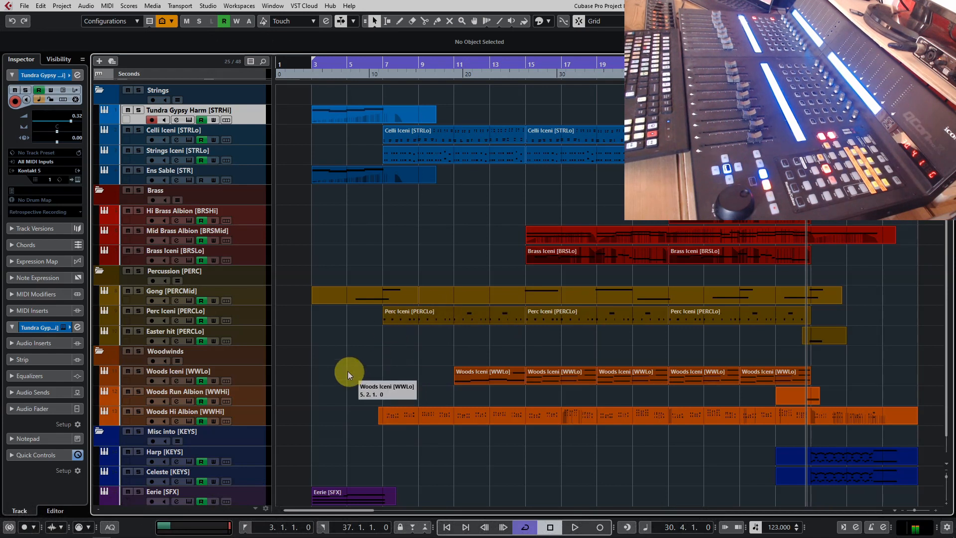
{"action": "mouse_move", "coordinate": [400, 135]}
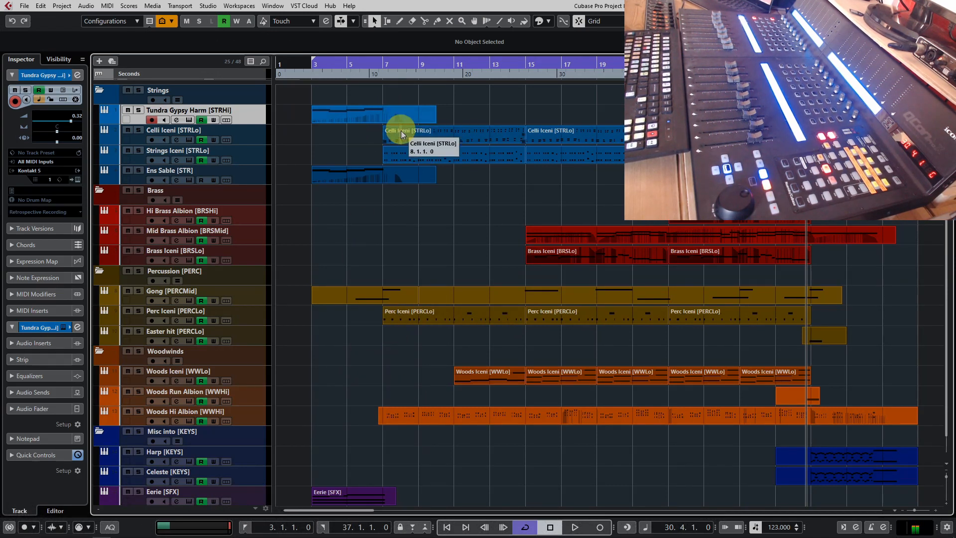
{"action": "mouse_move", "coordinate": [338, 408]}
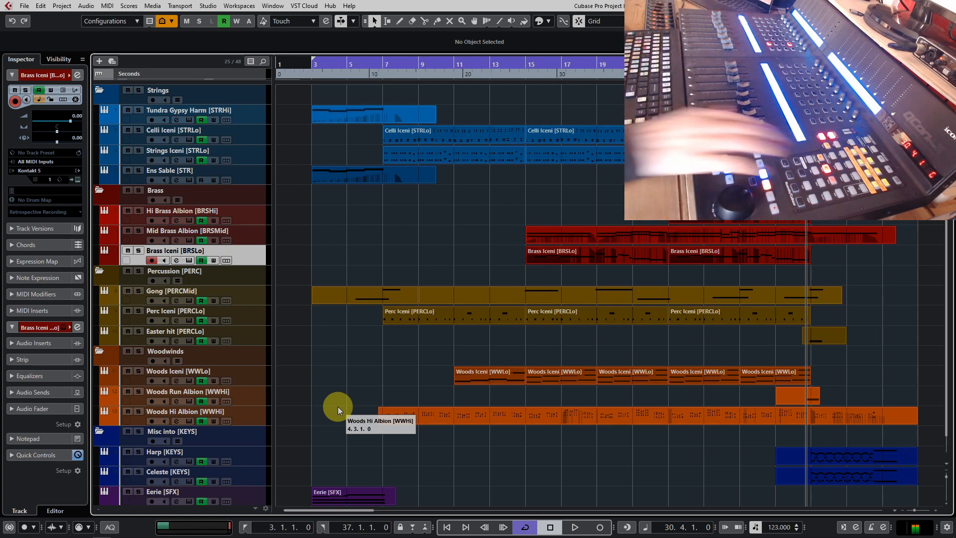
- Open the MixConsole with F3 and scroll right to the bus channels and Master
{"action": "key", "text": "F3"}
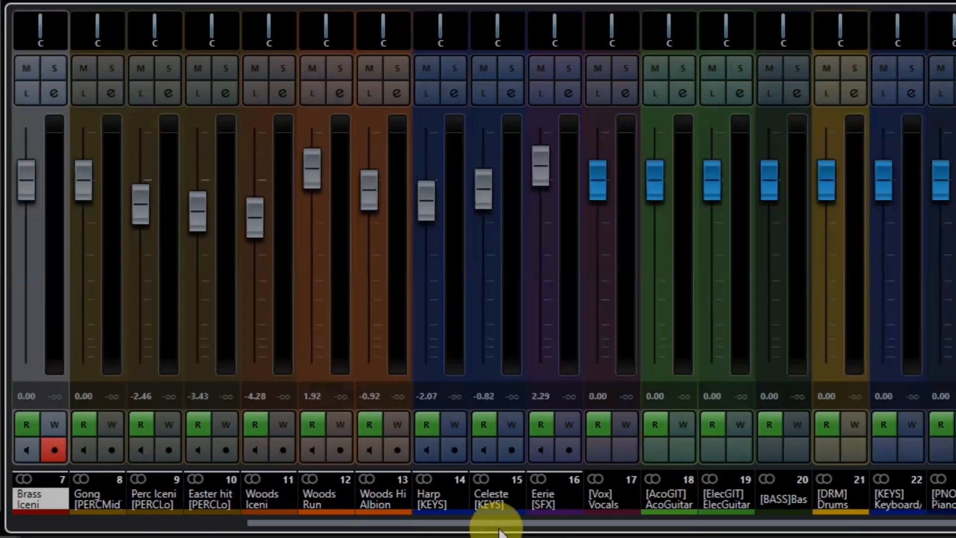
{"action": "scroll", "scroll_direction": "right", "scroll_amount": 3}
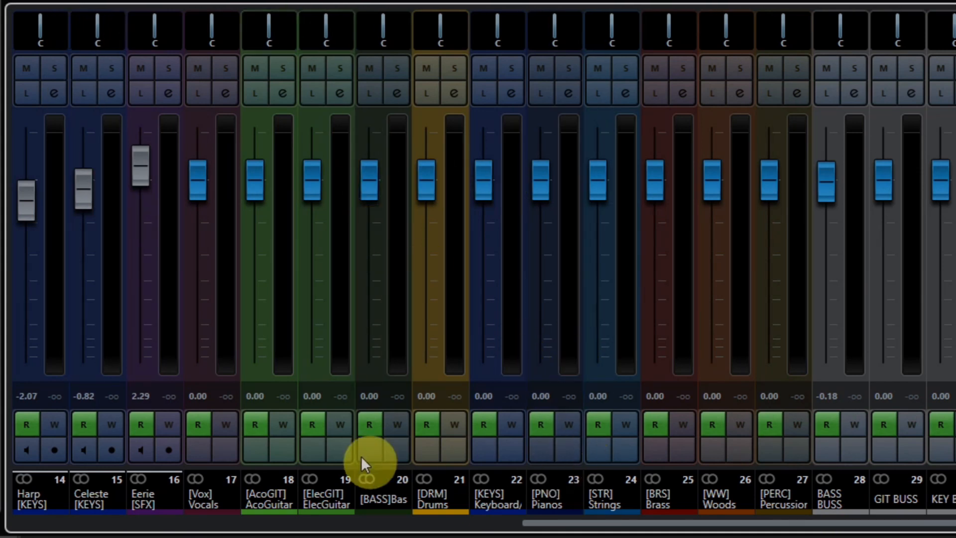
{"action": "scroll", "scroll_direction": "right", "scroll_amount": 3}
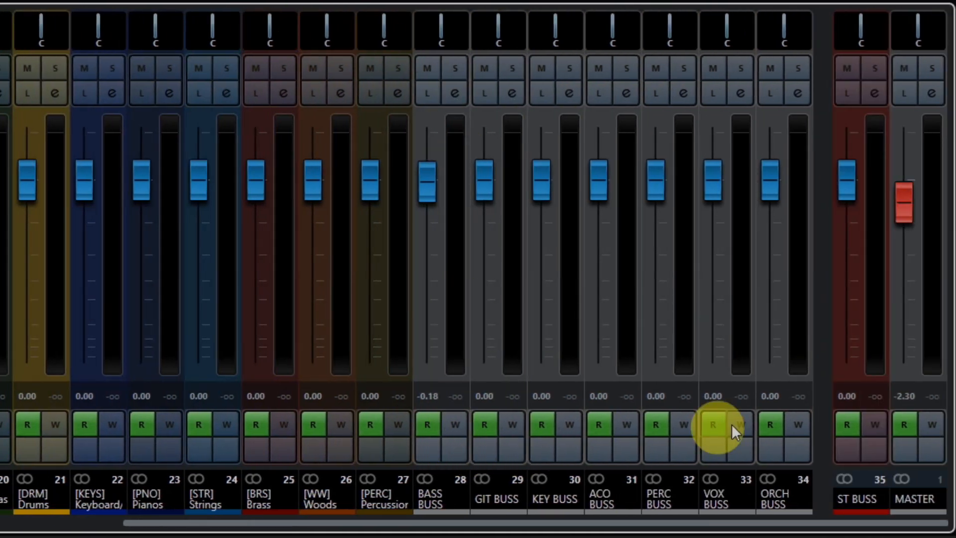
{"action": "mouse_move", "coordinate": [866, 152]}
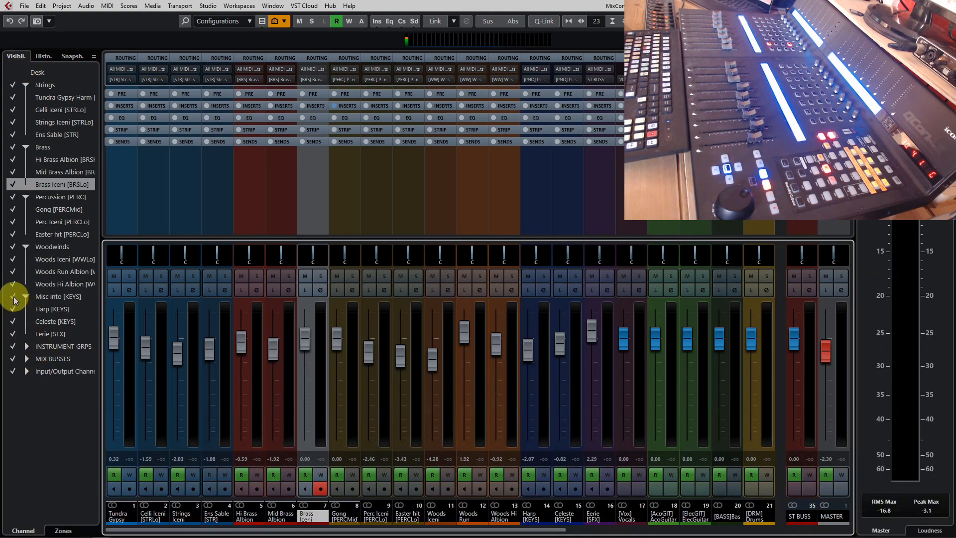
{"action": "mouse_move", "coordinate": [14, 347]}
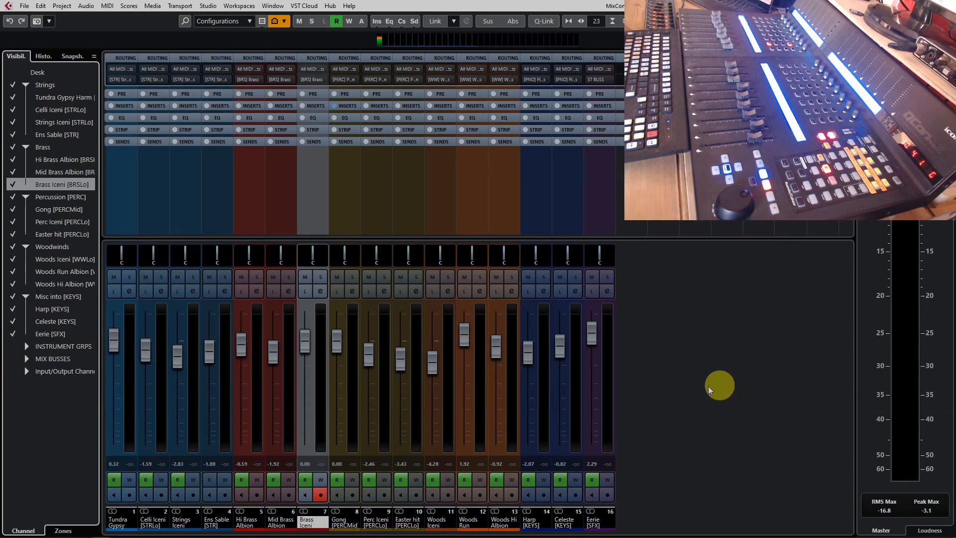
{"action": "mouse_move", "coordinate": [702, 401]}
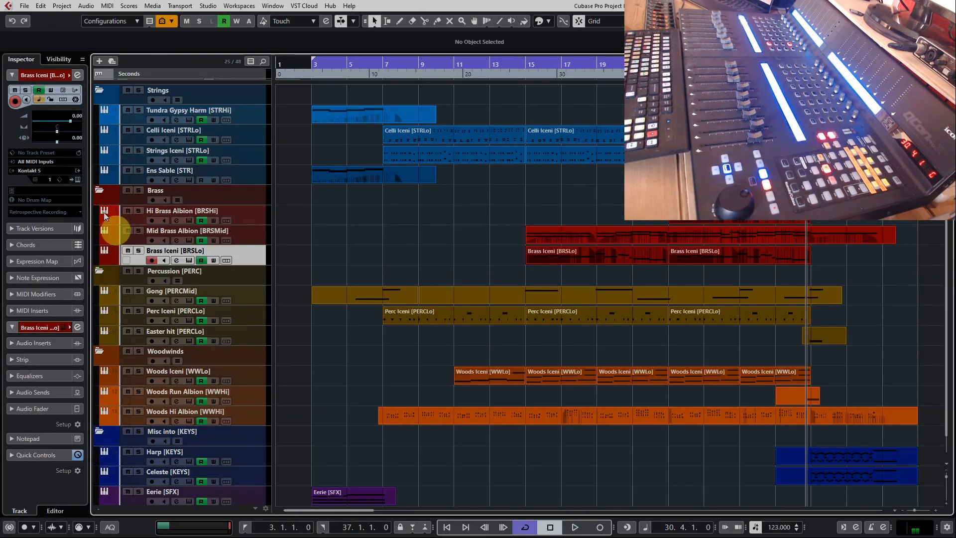
- Open the Project window's track Visibility list to leave only the Strings folder shown
{"action": "left_click", "coordinate": [58, 59]}
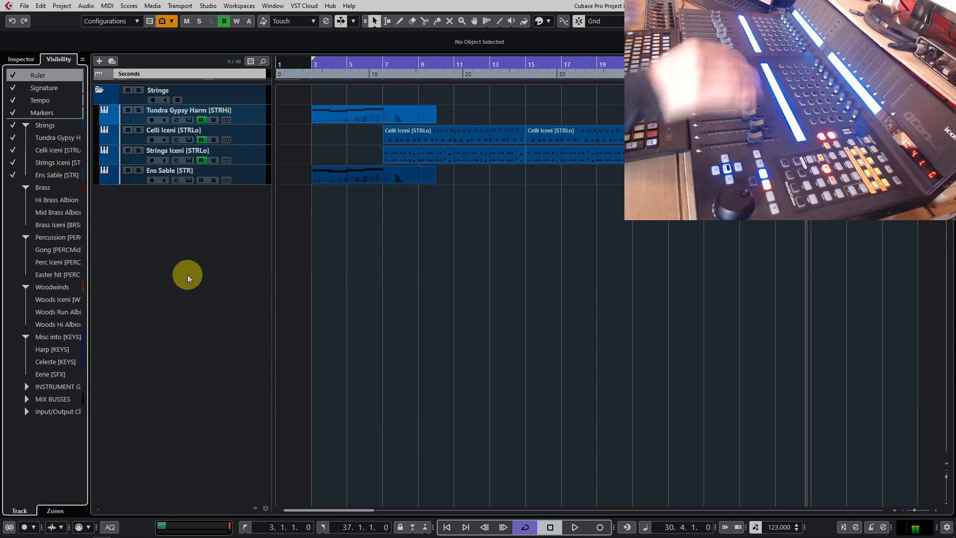
{"action": "mouse_move", "coordinate": [212, 253]}
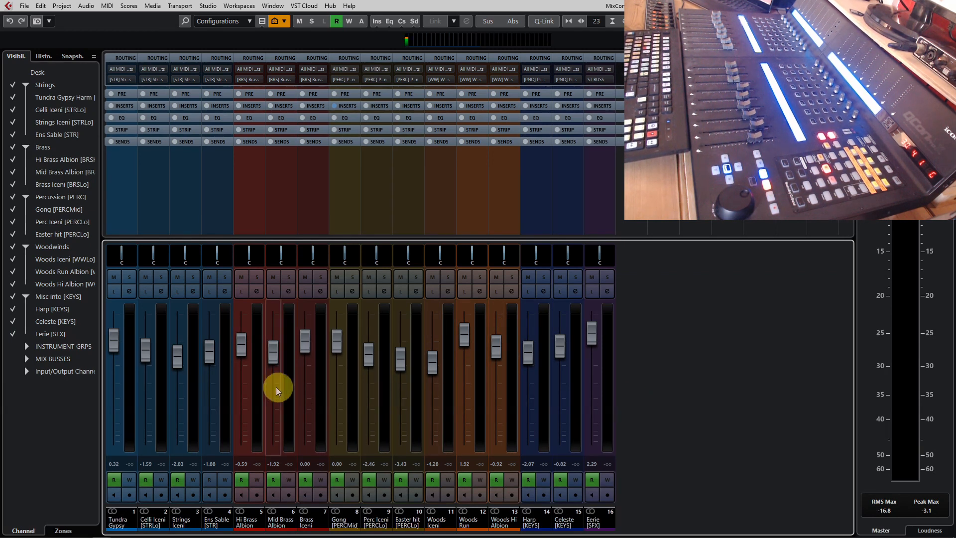
{"action": "mouse_move", "coordinate": [285, 385]}
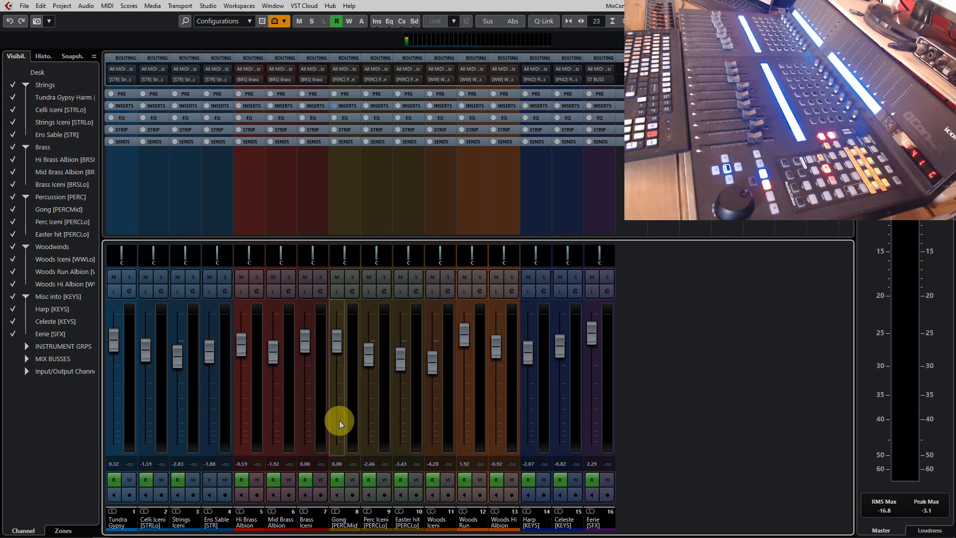
{"action": "mouse_move", "coordinate": [149, 237]}
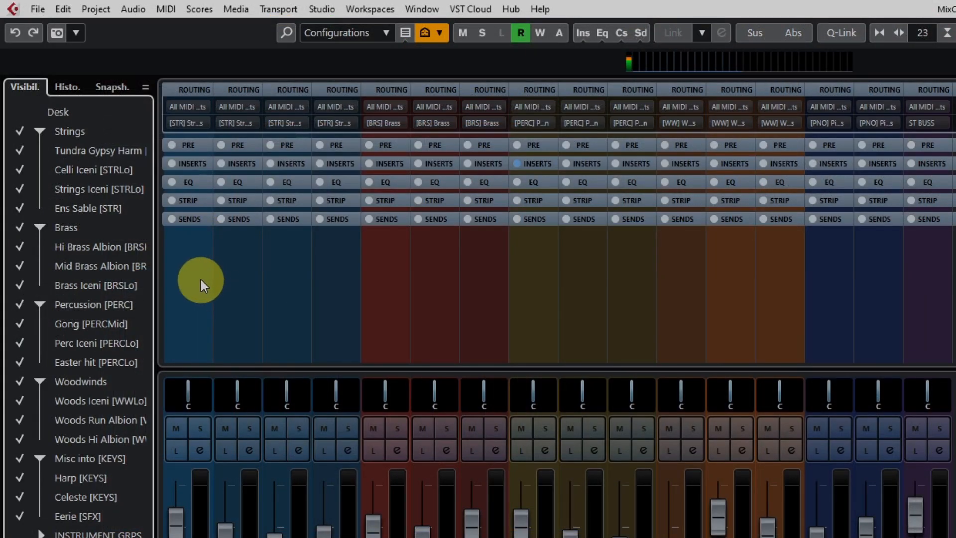
- Enable Sync MixConsole and Project from the MixConsole visibility options menu
{"action": "left_click", "coordinate": [144, 87]}
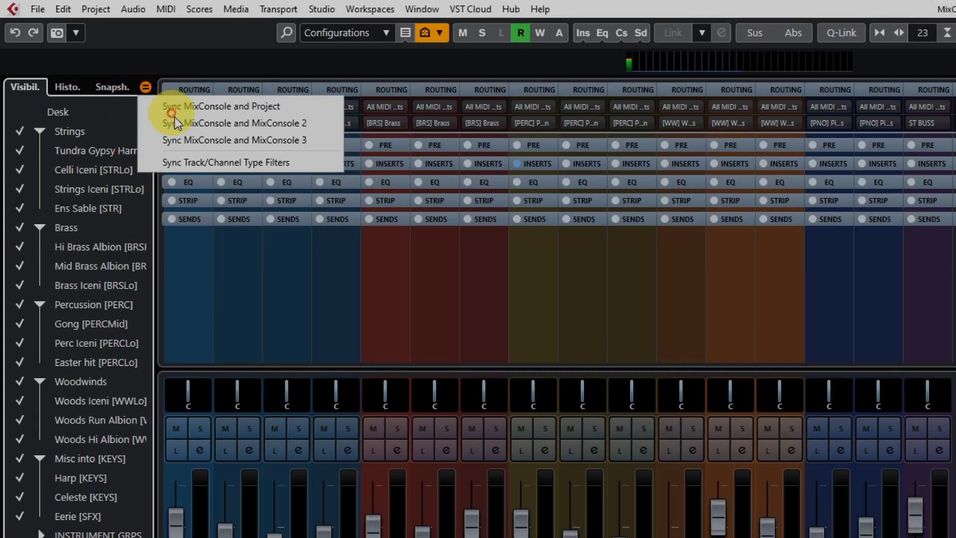
{"action": "left_click", "coordinate": [221, 106]}
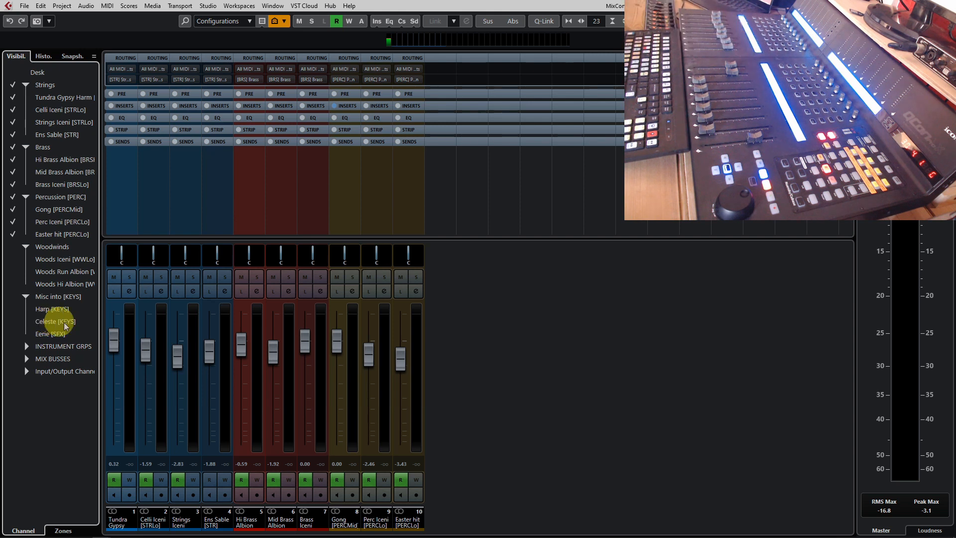
{"action": "mouse_move", "coordinate": [412, 421]}
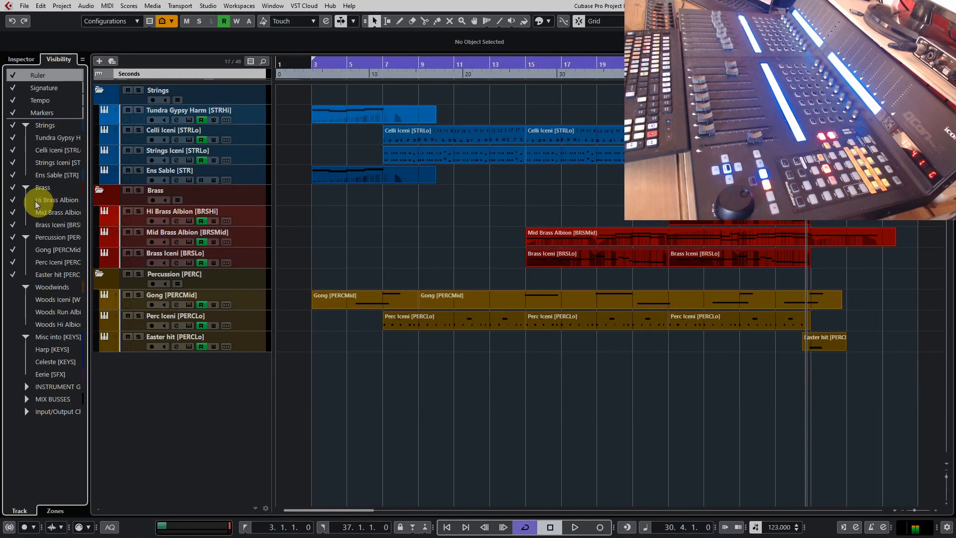
- Uncheck the Brass and Percussion folders in the Visibility list
{"action": "left_click", "coordinate": [12, 187]}
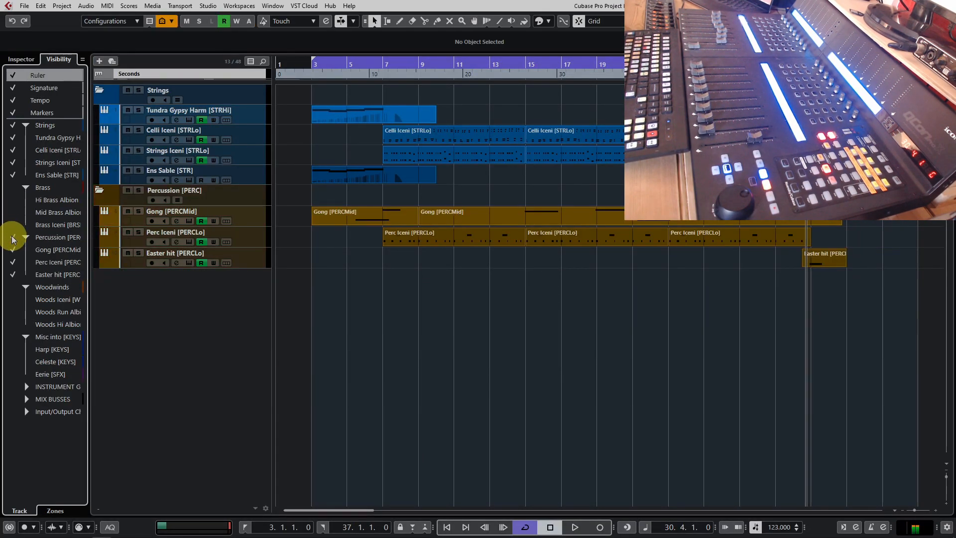
{"action": "left_click", "coordinate": [11, 237]}
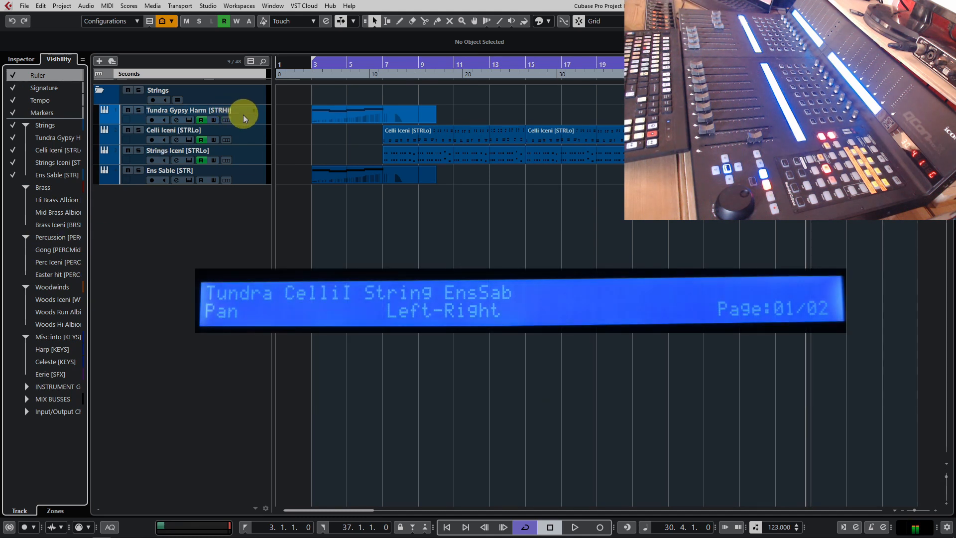
{"action": "mouse_move", "coordinate": [163, 295]}
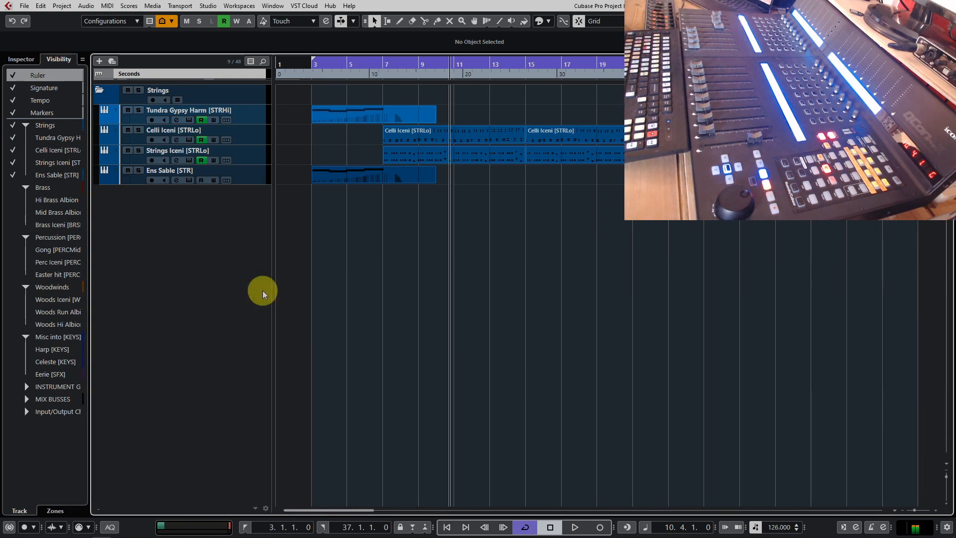
{"action": "mouse_move", "coordinate": [241, 291]}
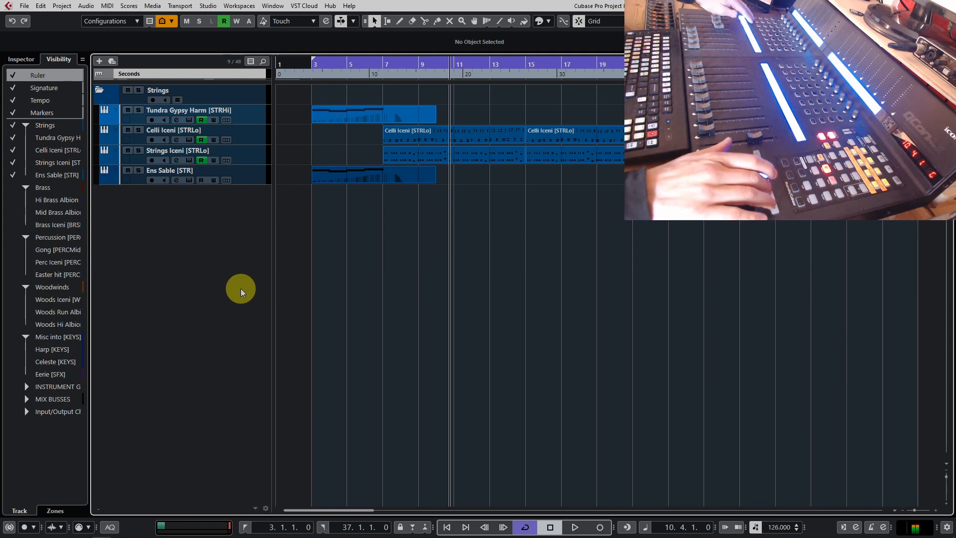
{"action": "left_click", "coordinate": [574, 527]}
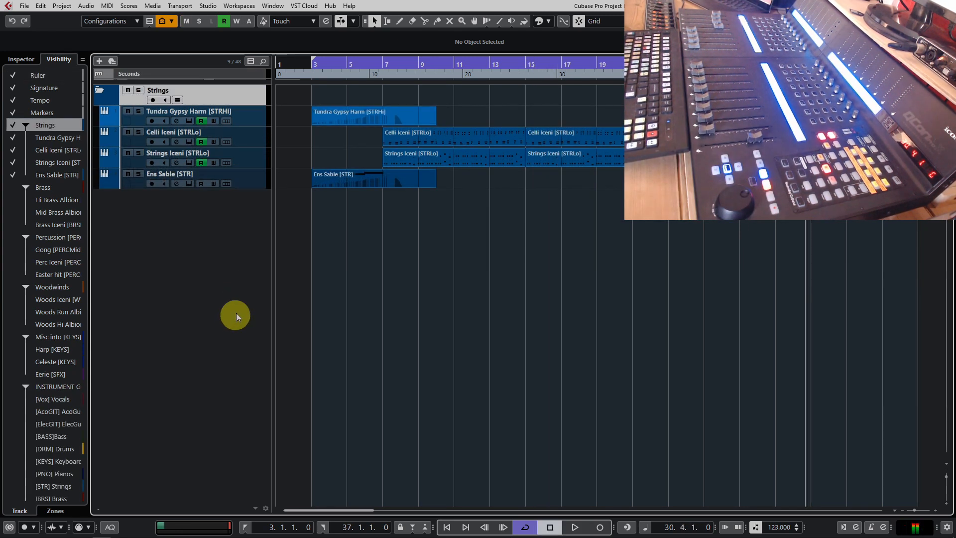
{"action": "mouse_move", "coordinate": [236, 291]}
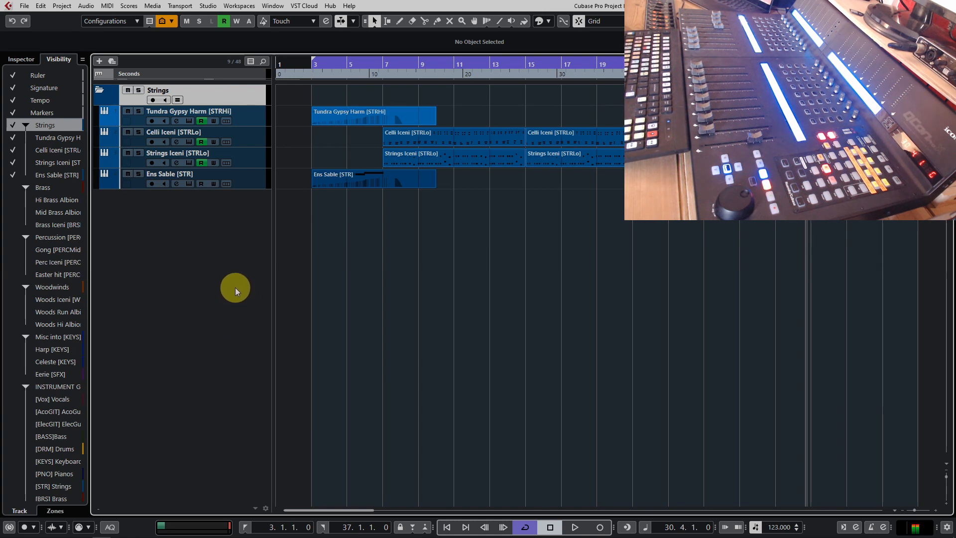
{"action": "mouse_move", "coordinate": [171, 33]}
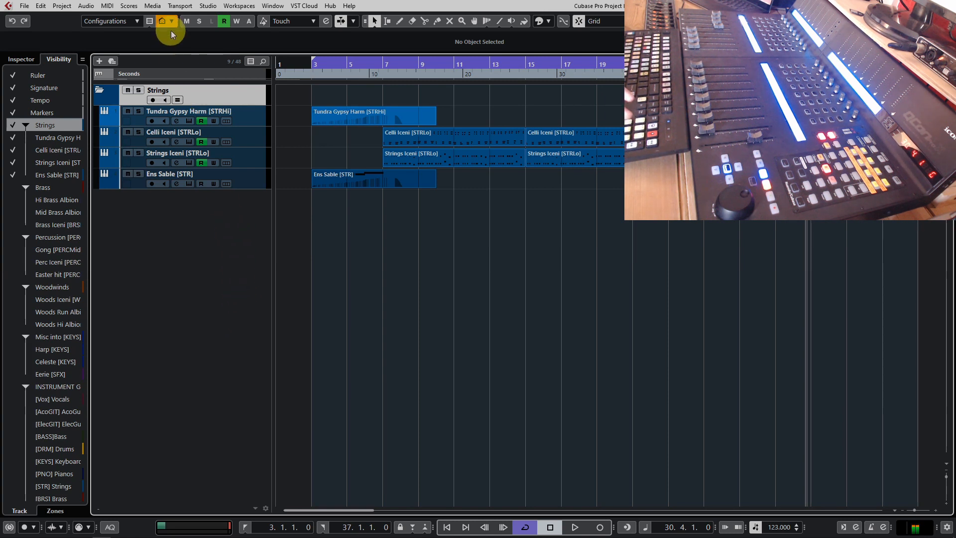
- Show all tracks again using the Track Visibility Agents menu
{"action": "left_click", "coordinate": [150, 21]}
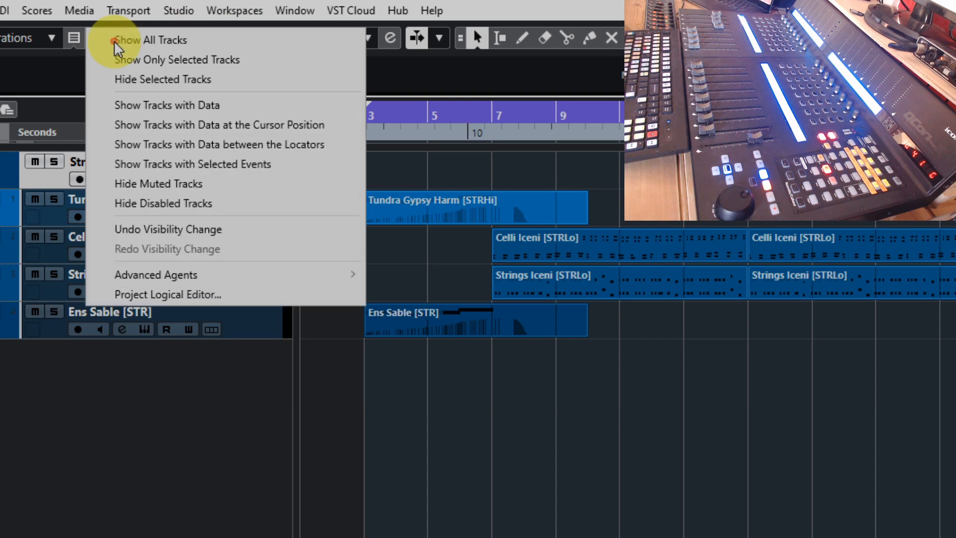
{"action": "mouse_move", "coordinate": [231, 144]}
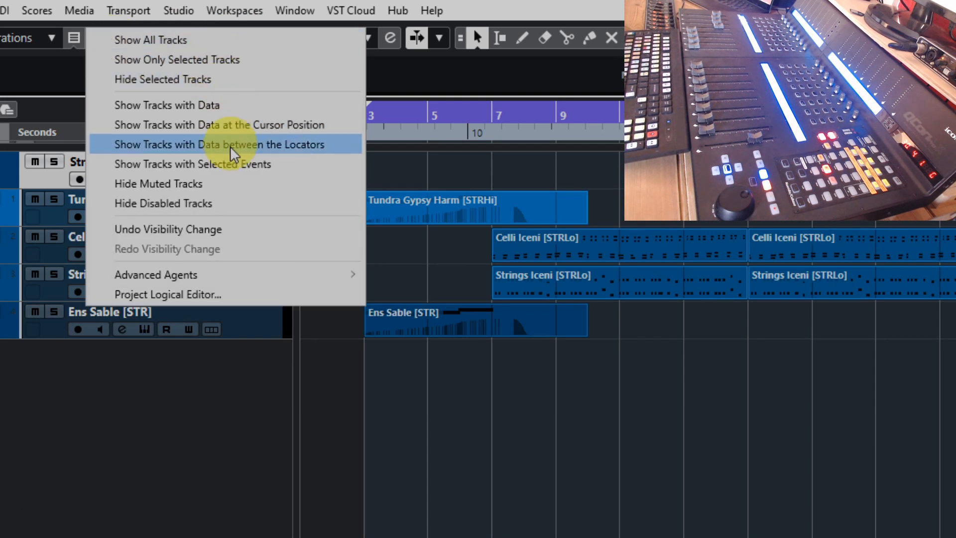
{"action": "mouse_move", "coordinate": [164, 40]}
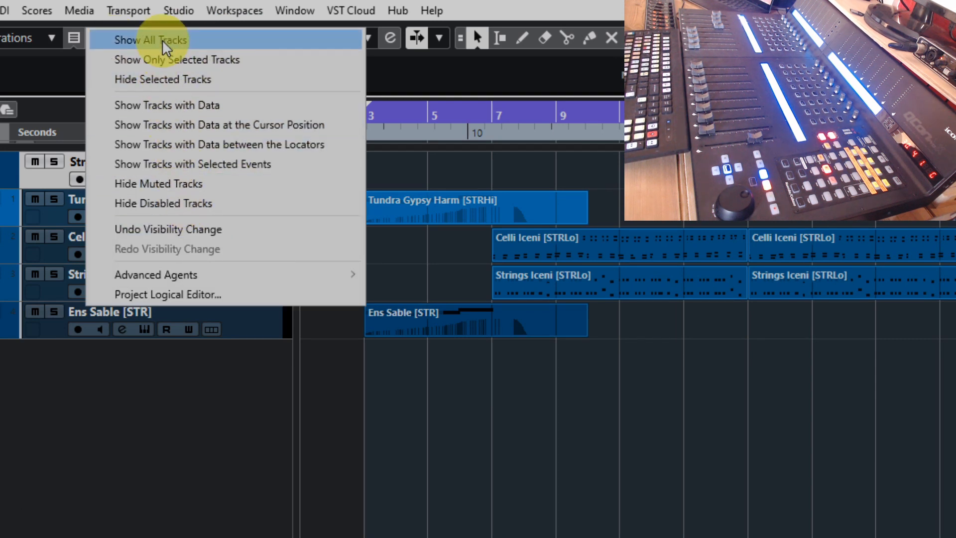
{"action": "left_click", "coordinate": [151, 40]}
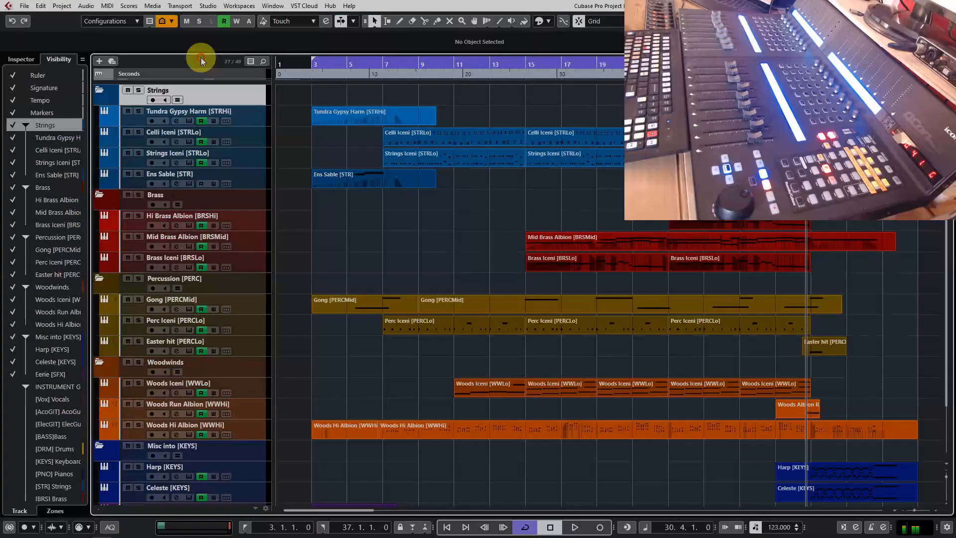
{"action": "scroll", "scroll_direction": "down", "scroll_amount": 3}
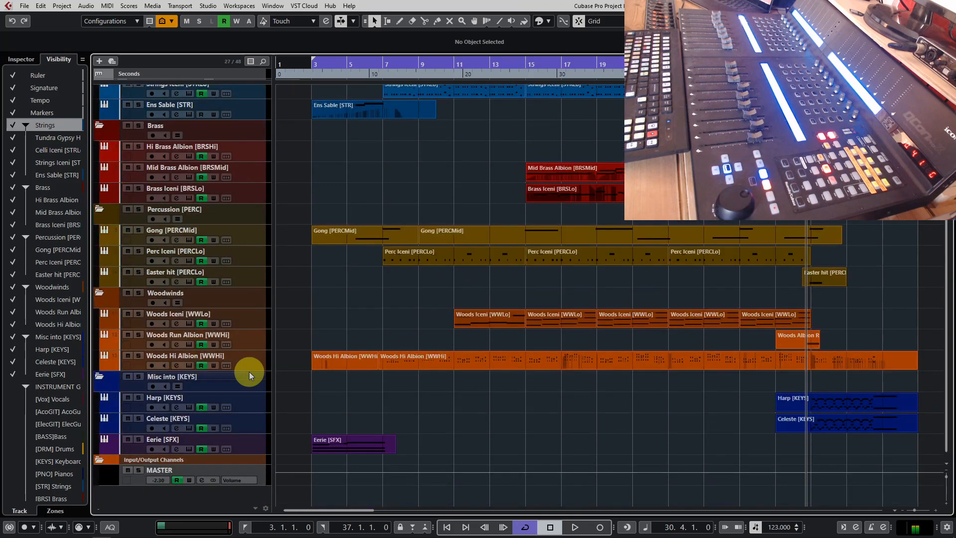
{"action": "scroll", "scroll_direction": "down", "scroll_amount": 3}
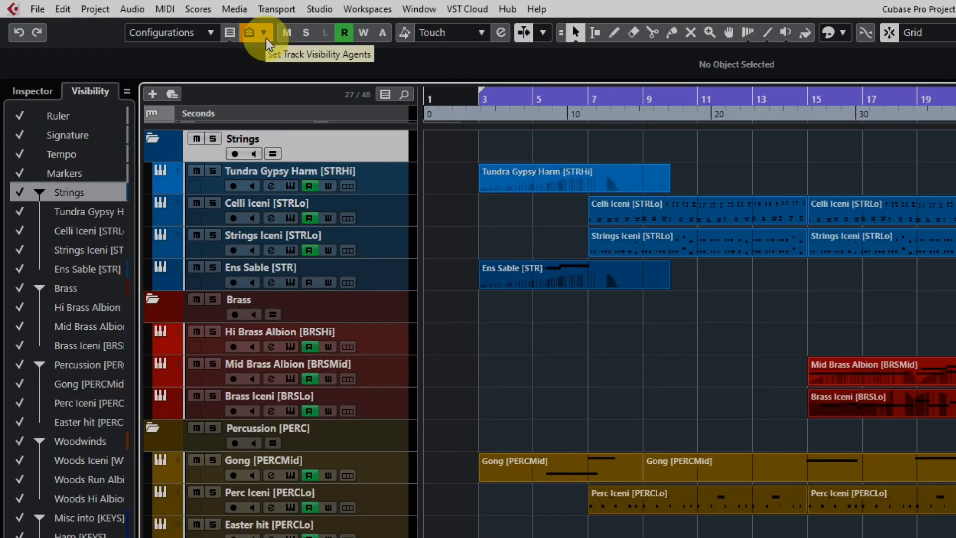
- Show only tracks with data at the cursor position via the visibility agents
{"action": "left_click", "coordinate": [258, 32]}
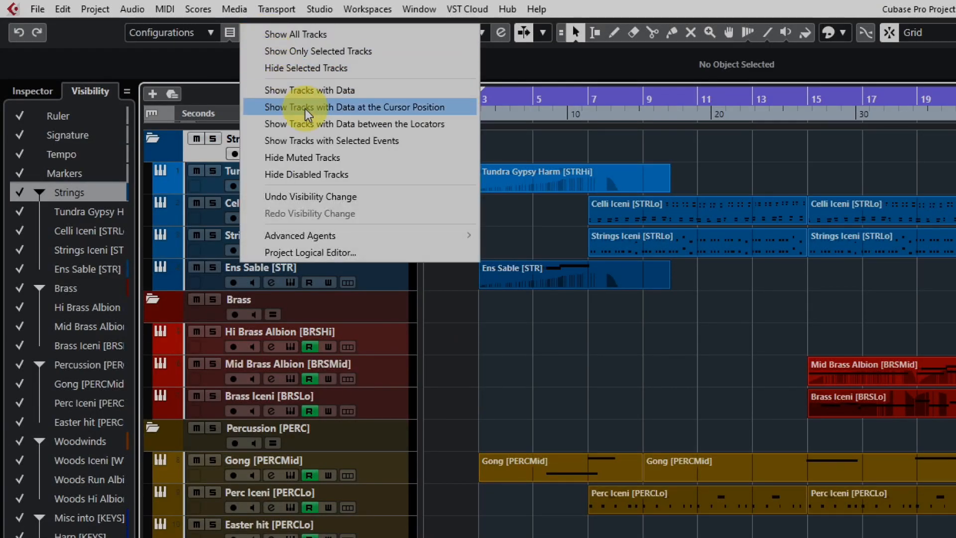
{"action": "mouse_move", "coordinate": [396, 113]}
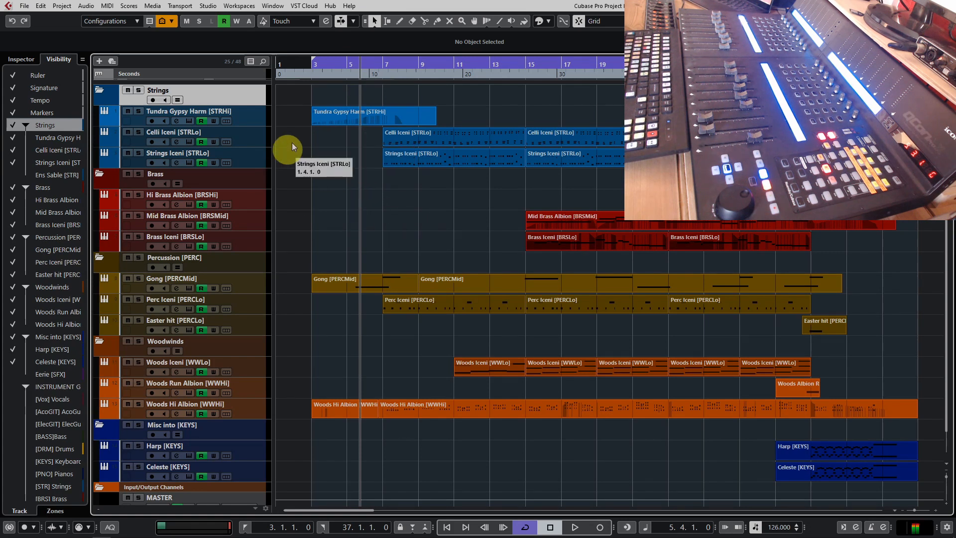
{"action": "left_click", "coordinate": [150, 21]}
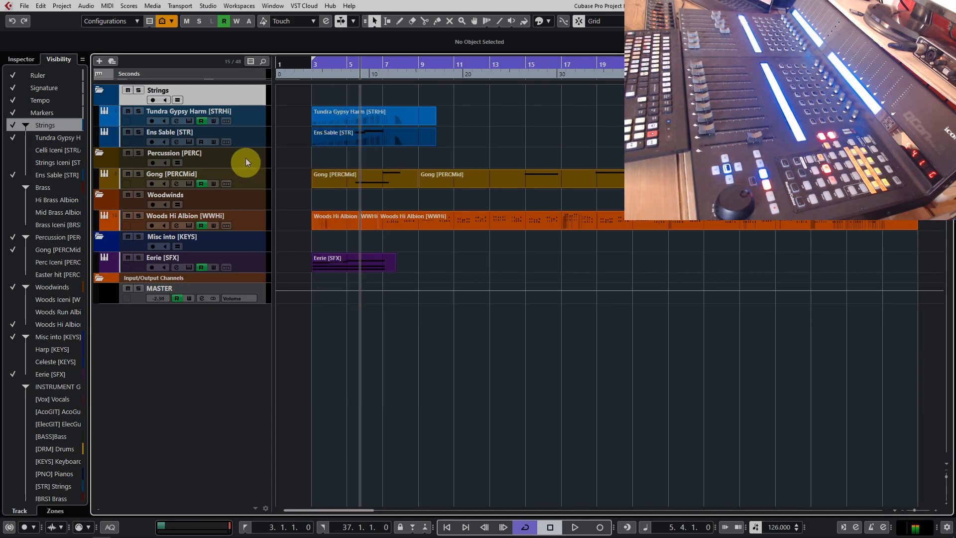
{"action": "mouse_move", "coordinate": [326, 193]}
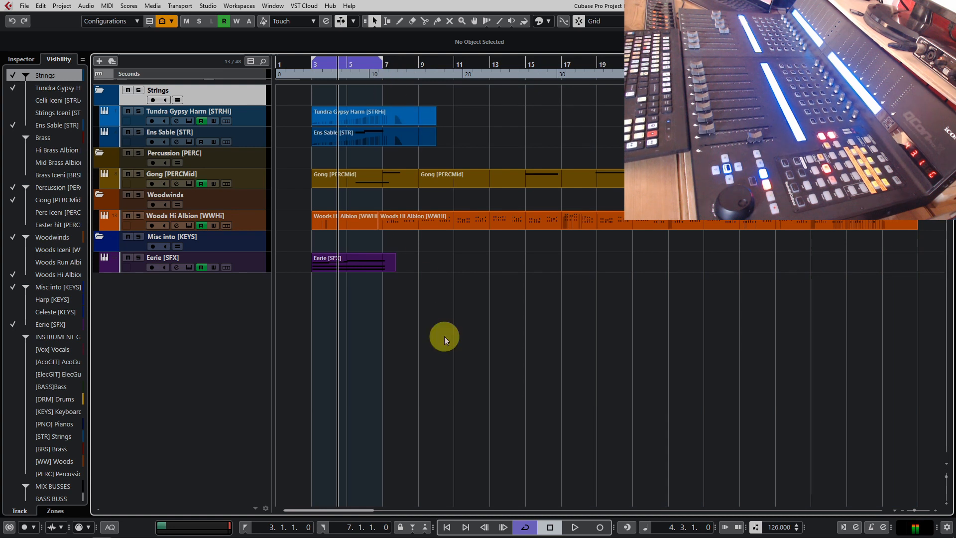
{"action": "left_click", "coordinate": [573, 527]}
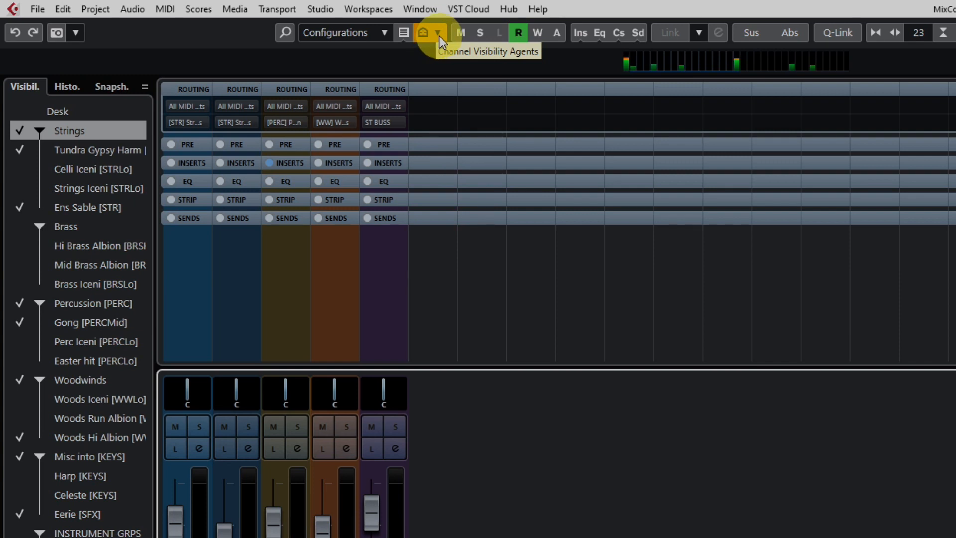
- Open the Channel Visibility Agents list in the MixConsole
{"action": "left_click", "coordinate": [439, 33]}
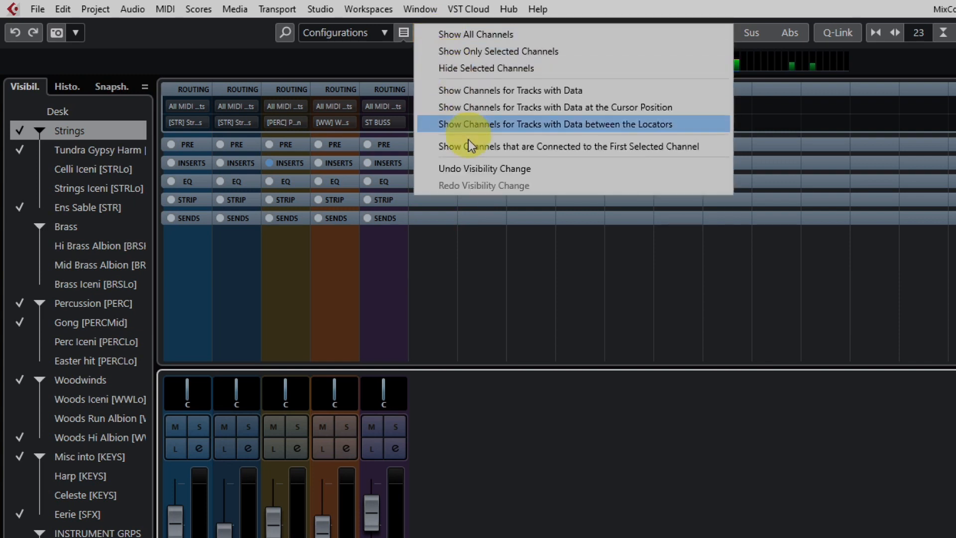
{"action": "mouse_move", "coordinate": [503, 131]}
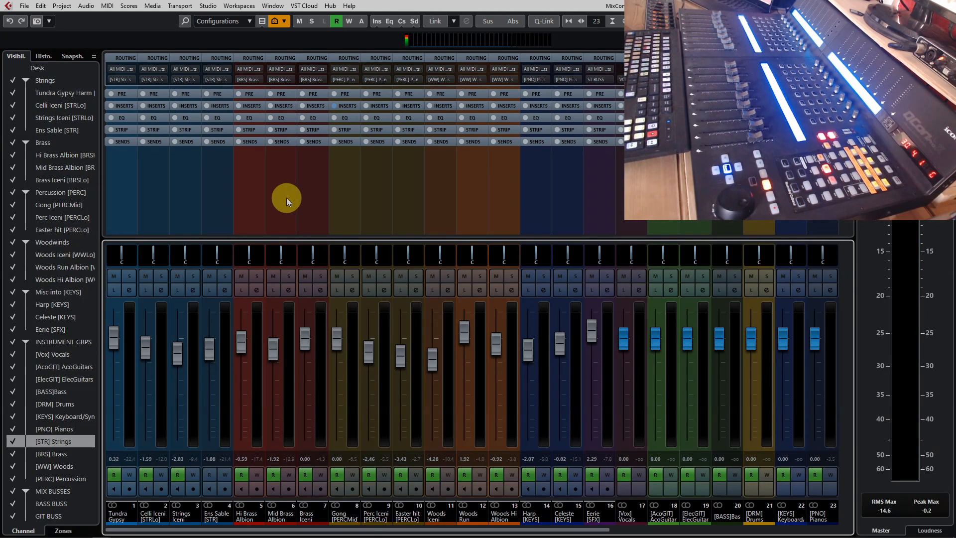
{"action": "mouse_move", "coordinate": [211, 212]}
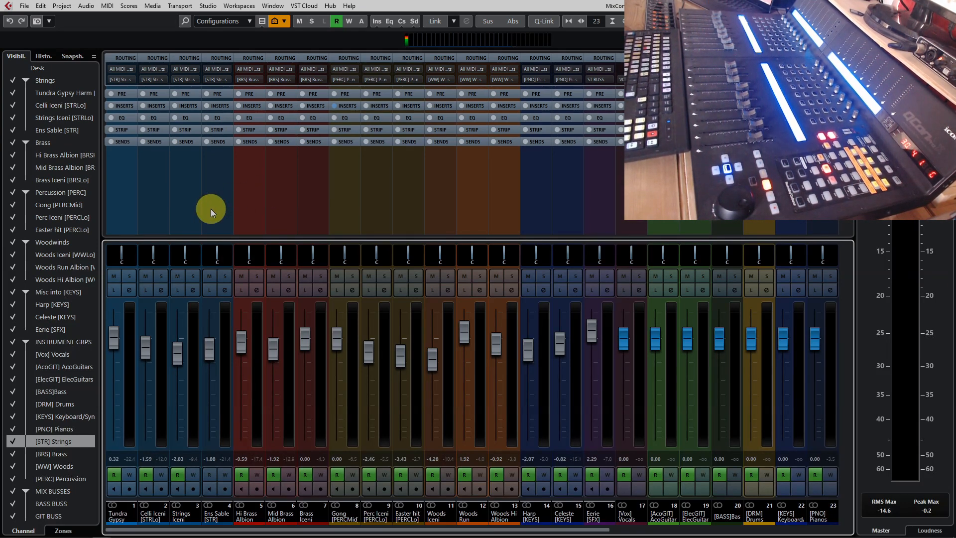
{"action": "mouse_move", "coordinate": [253, 161]}
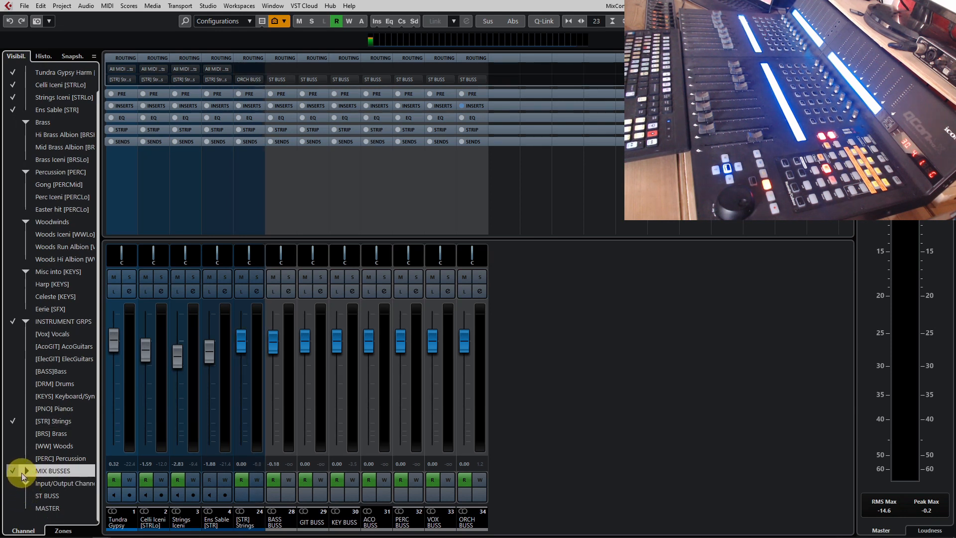
- Hide the MIX BUSSES channels, then re-show the ORCH BUSS channel
{"action": "left_click", "coordinate": [25, 470]}
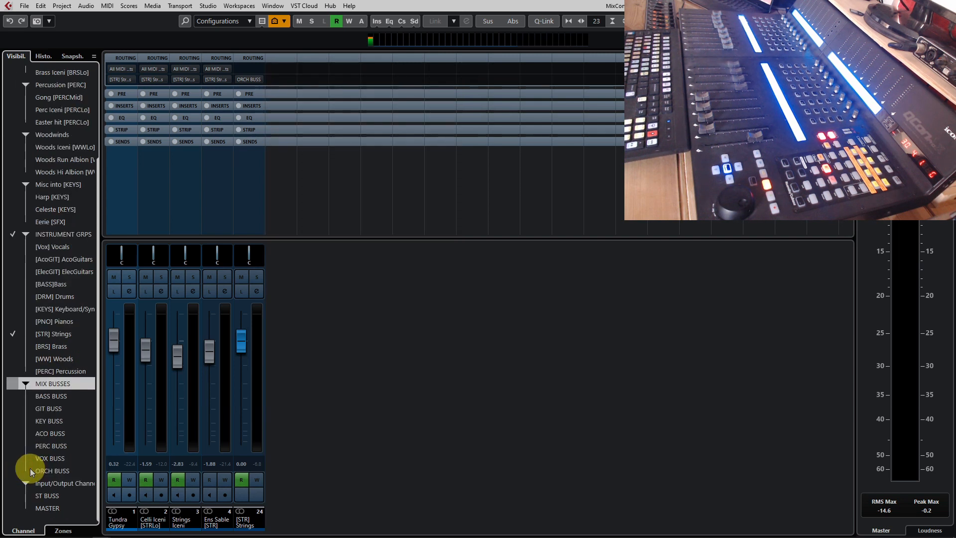
{"action": "left_click", "coordinate": [17, 470]}
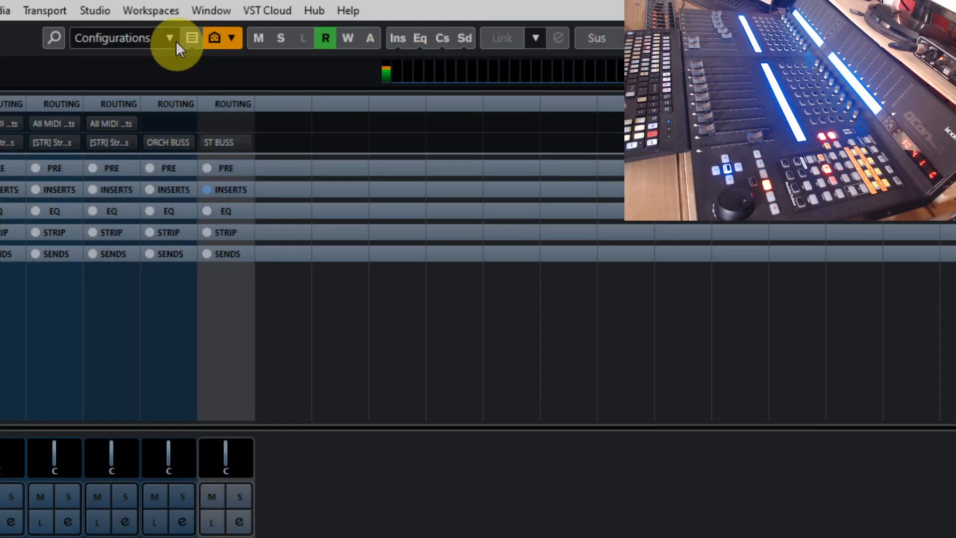
- Add a channel visibility configuration named 'Strings plus buss' and recall it
{"action": "left_click", "coordinate": [168, 38]}
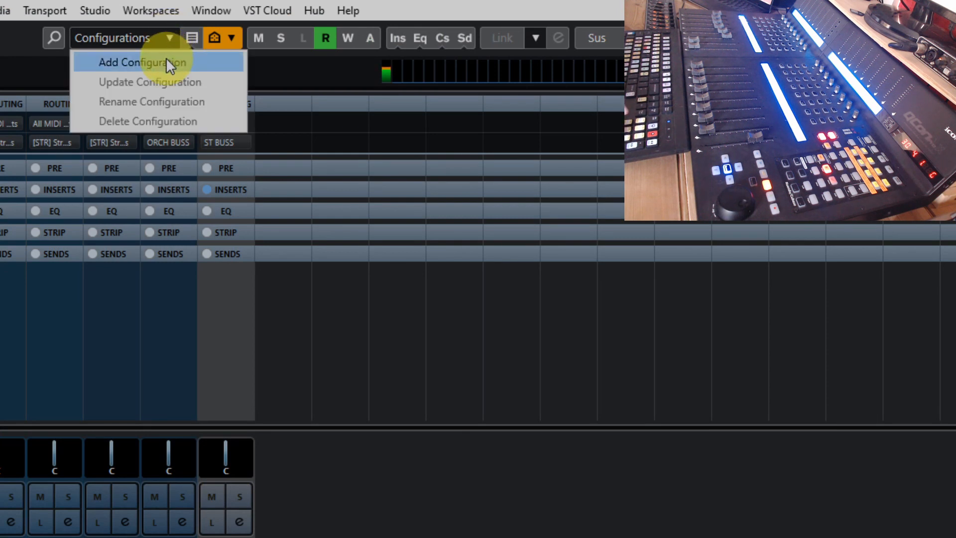
{"action": "left_click", "coordinate": [143, 62]}
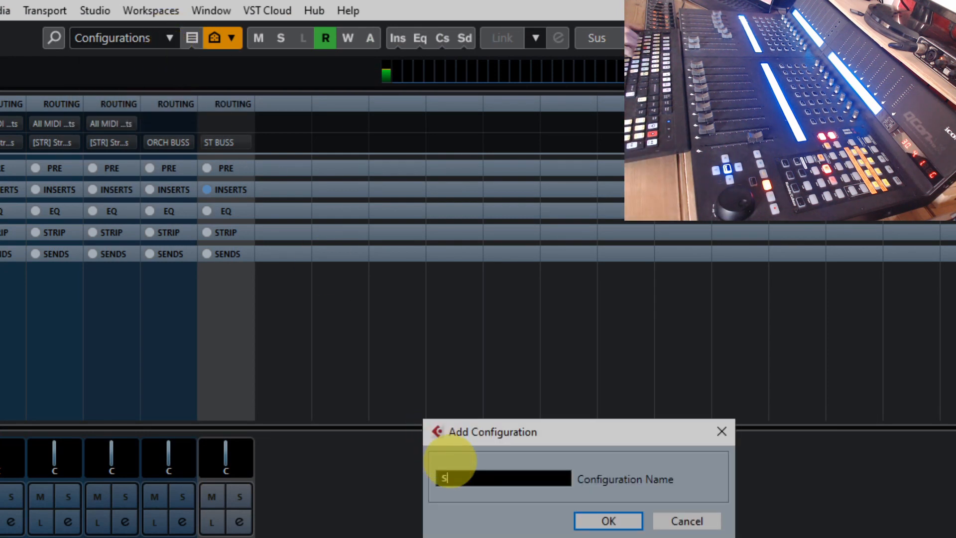
{"action": "type", "text": "trings"}
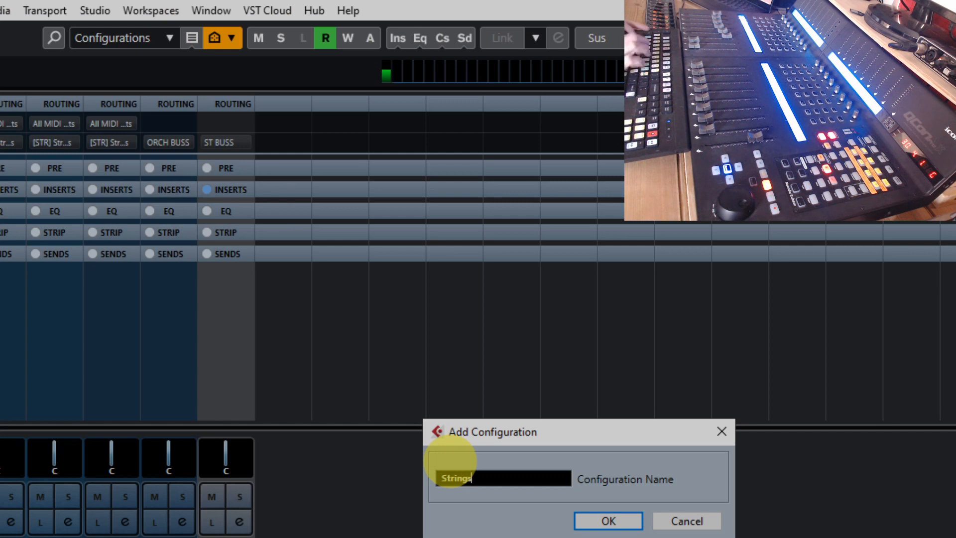
{"action": "type", "text": "plus buss"}
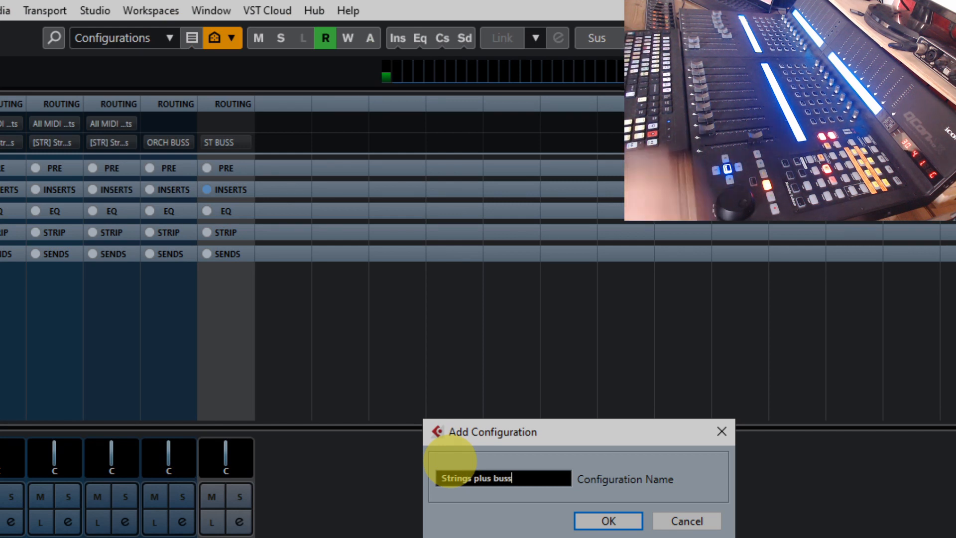
{"action": "left_click", "coordinate": [607, 520]}
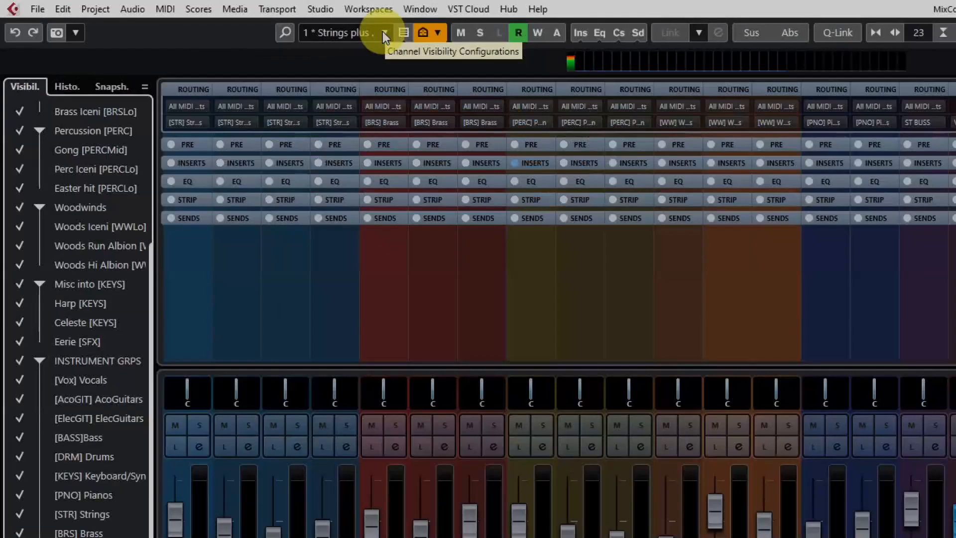
{"action": "left_click", "coordinate": [384, 33]}
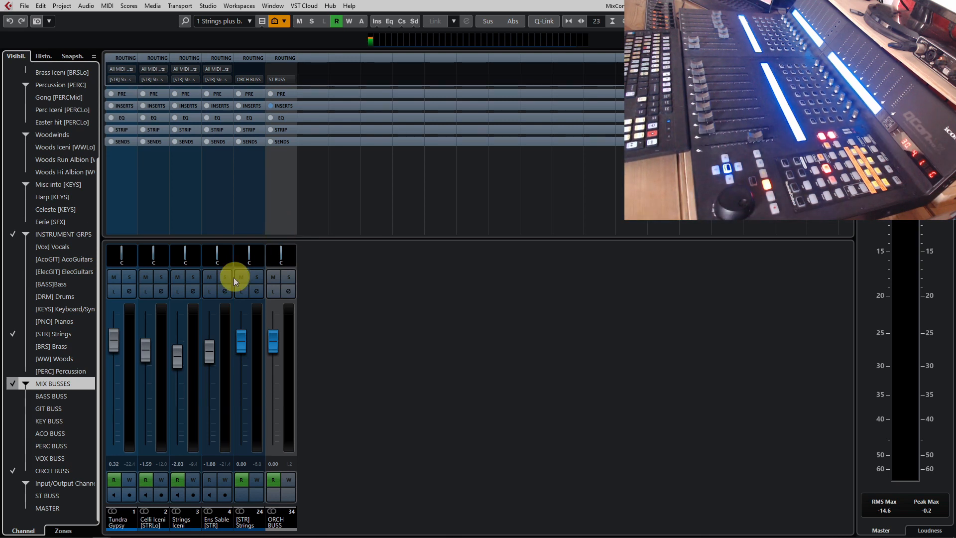
{"action": "mouse_move", "coordinate": [288, 277]}
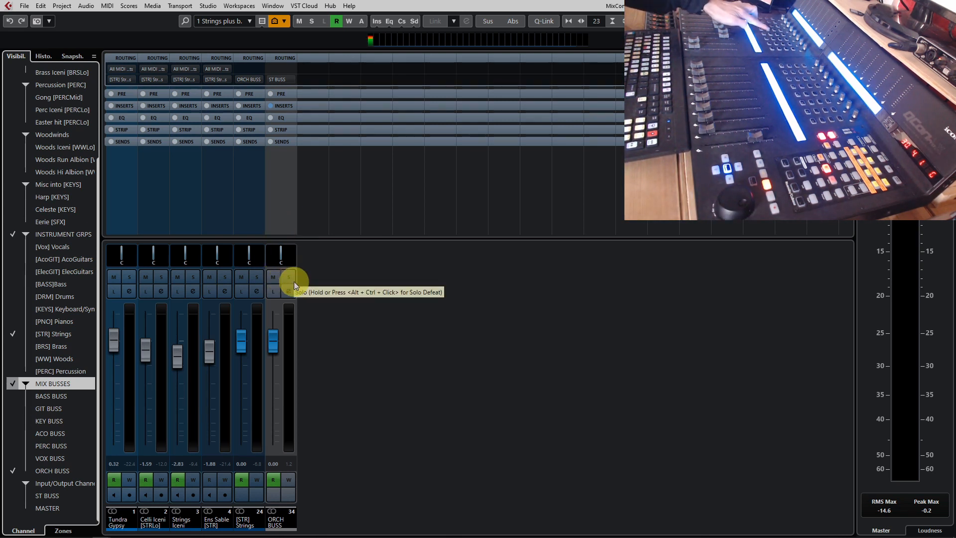
{"action": "mouse_move", "coordinate": [347, 214]}
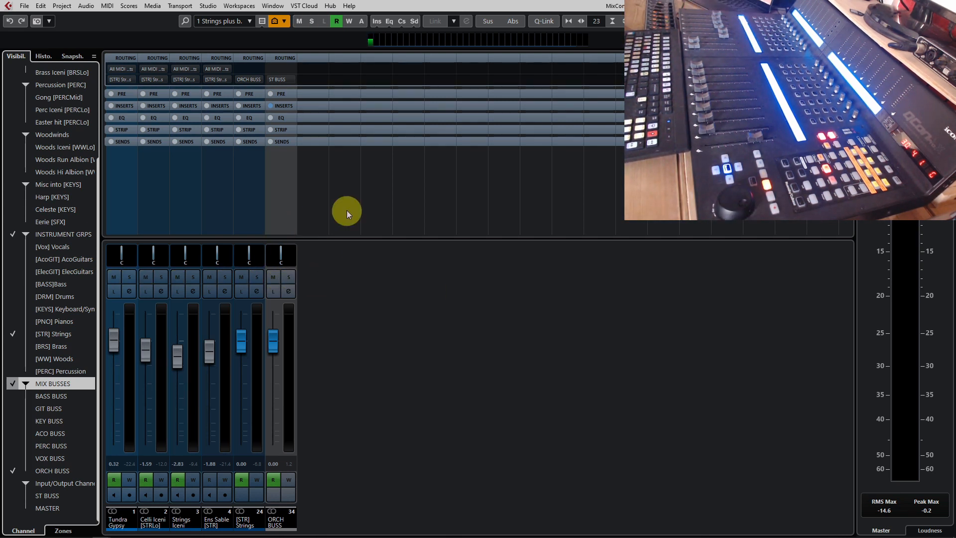
{"action": "mouse_move", "coordinate": [321, 224]}
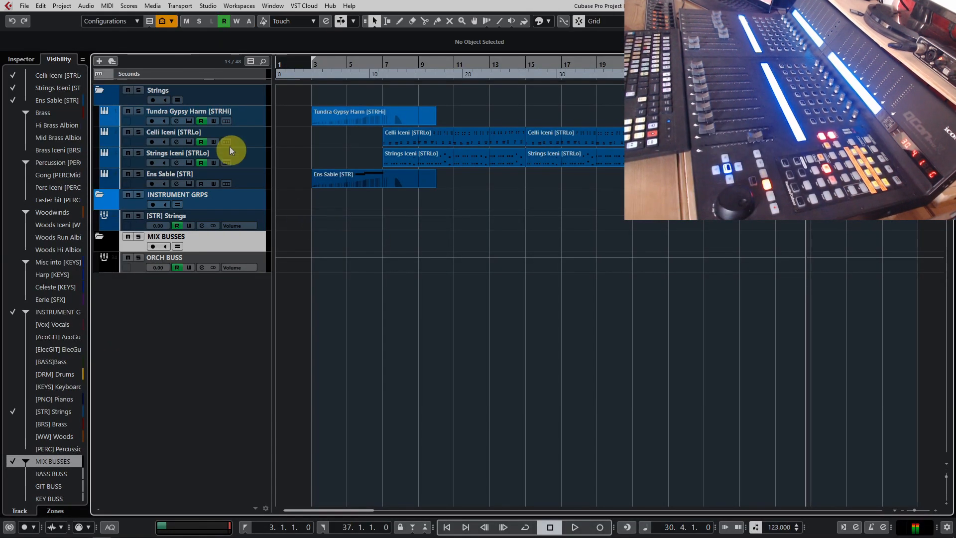
{"action": "mouse_move", "coordinate": [268, 153]}
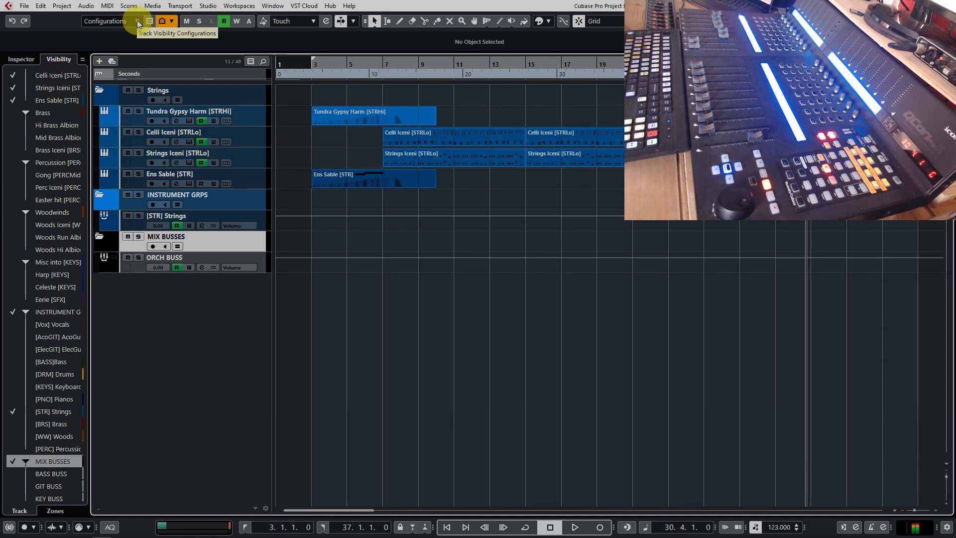
- Add a track visibility configuration named 'Strings' in the project window
{"action": "left_click", "coordinate": [105, 21]}
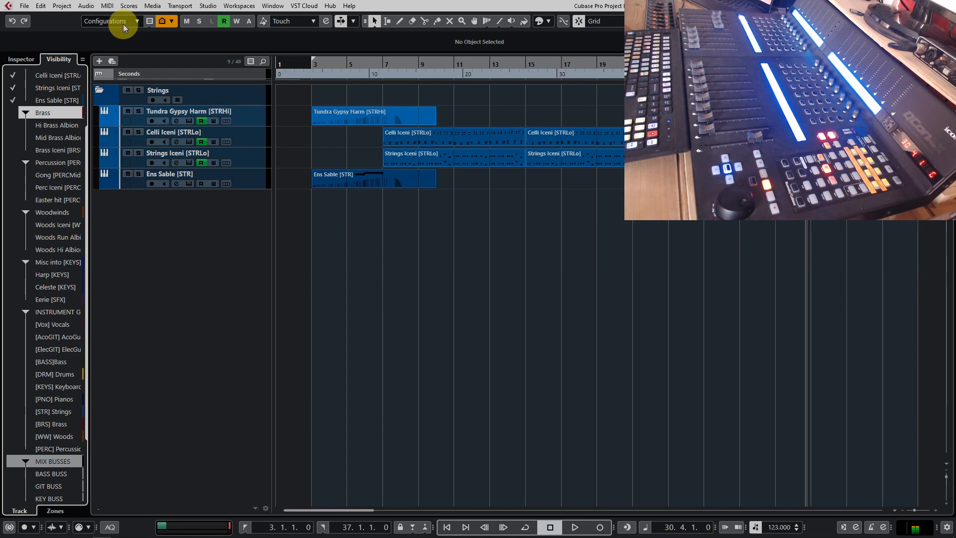
{"action": "left_click", "coordinate": [172, 21]}
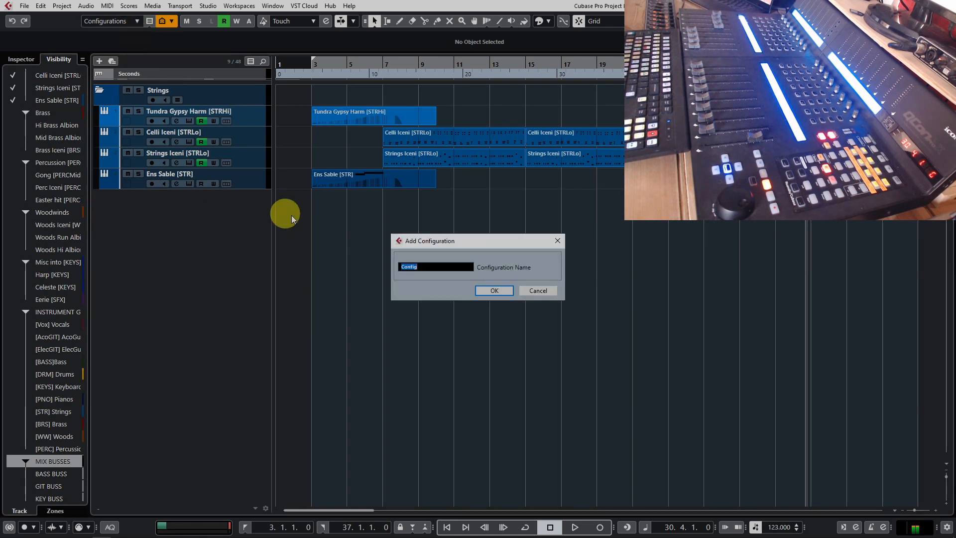
{"action": "type", "text": "s"}
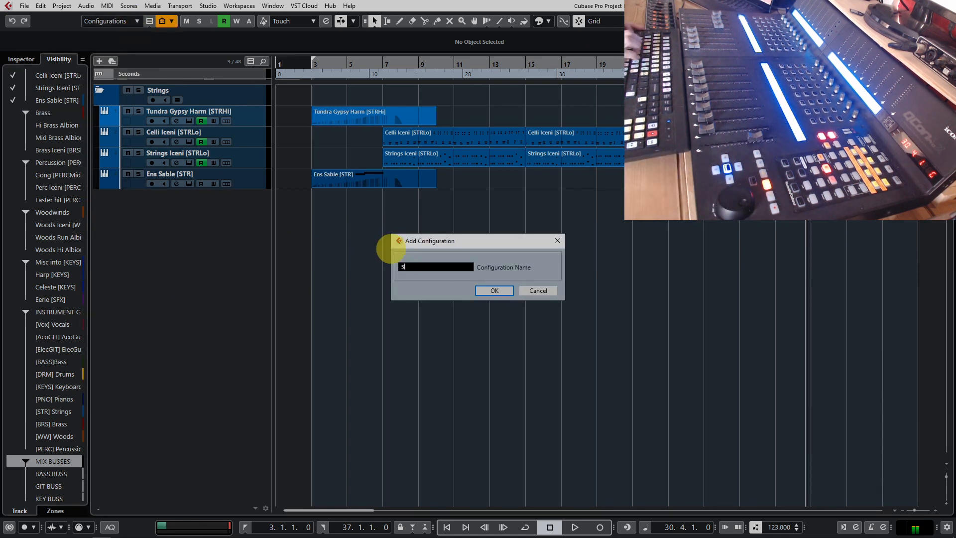
{"action": "type", "text": "trings"}
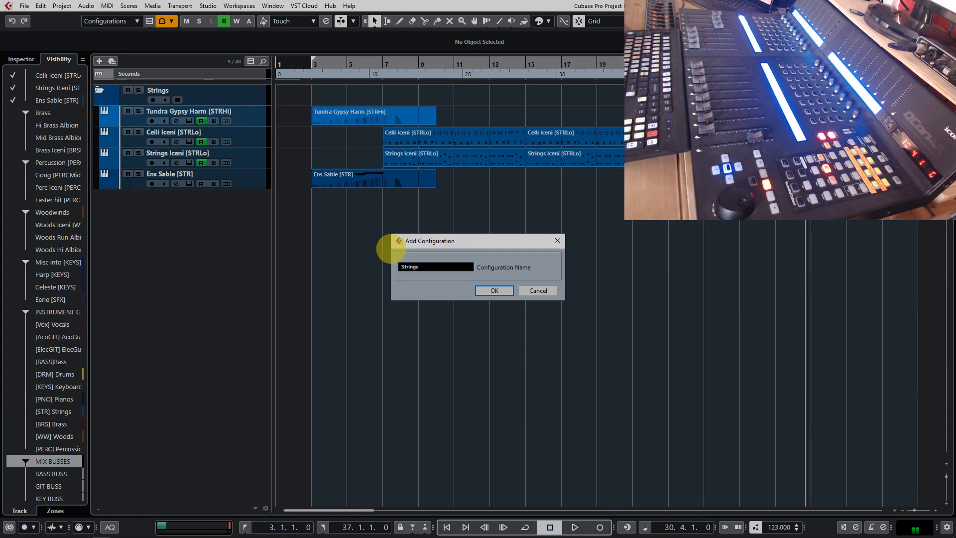
{"action": "left_click", "coordinate": [494, 290]}
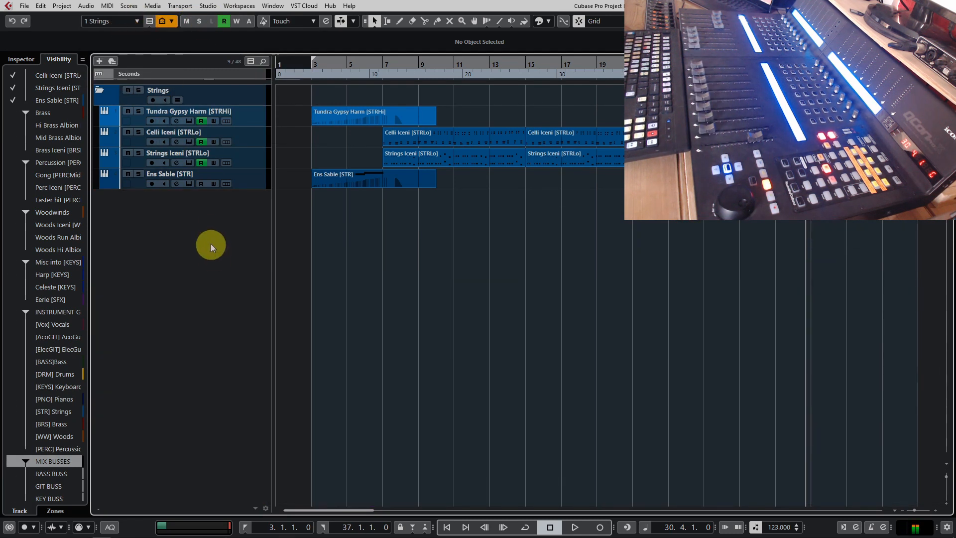
{"action": "mouse_move", "coordinate": [224, 223]}
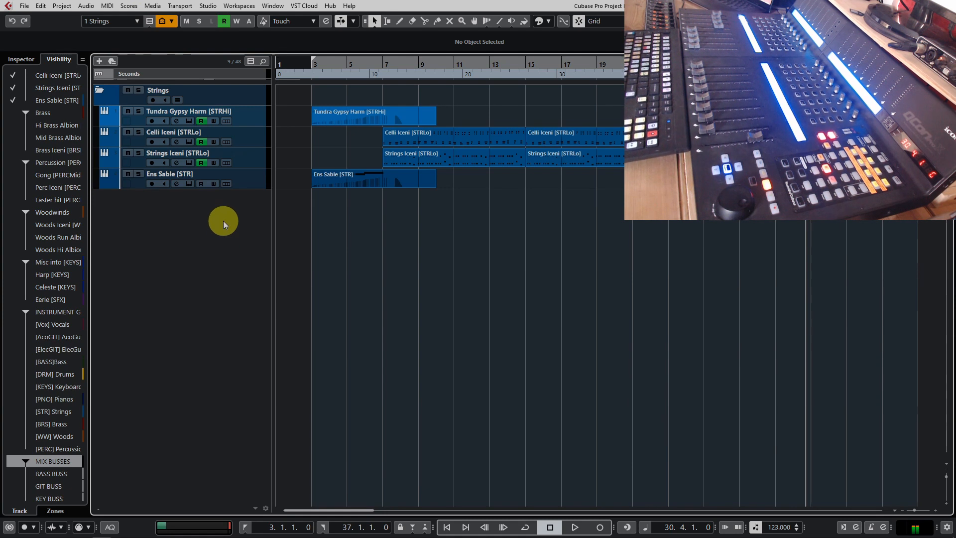
- Open the MixConsole with F3 and select the 'Strings plus buss' configuration
{"action": "key", "text": "F3"}
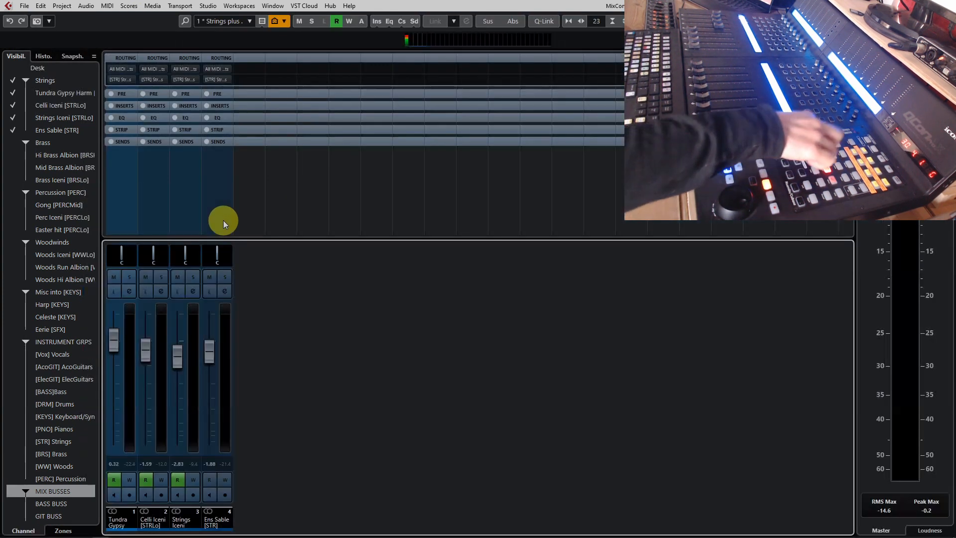
{"action": "mouse_move", "coordinate": [209, 171]}
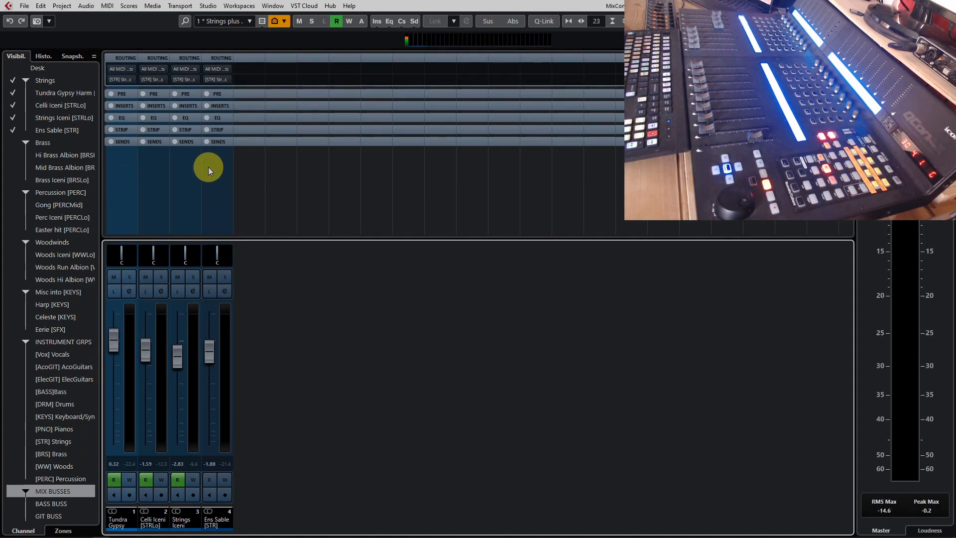
{"action": "left_click", "coordinate": [250, 21]}
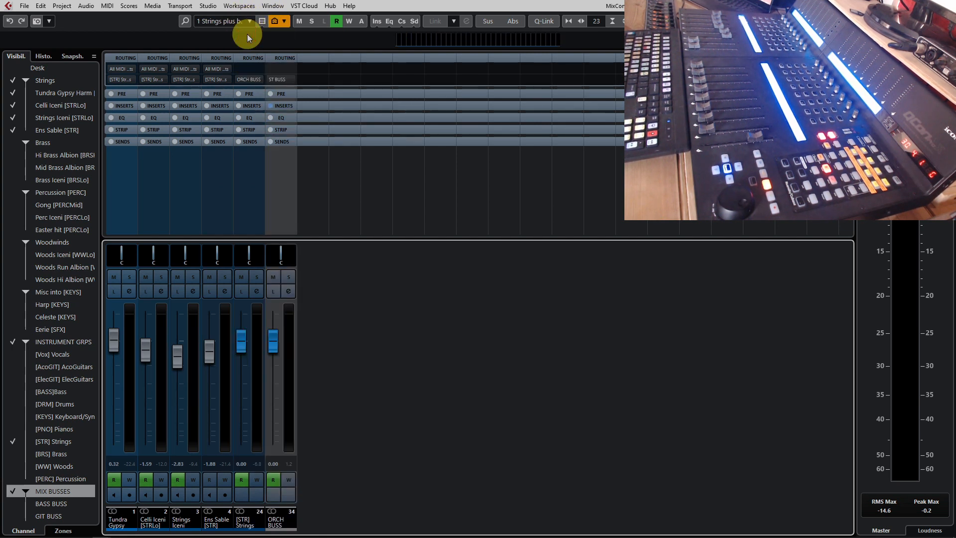
{"action": "mouse_move", "coordinate": [365, 369]}
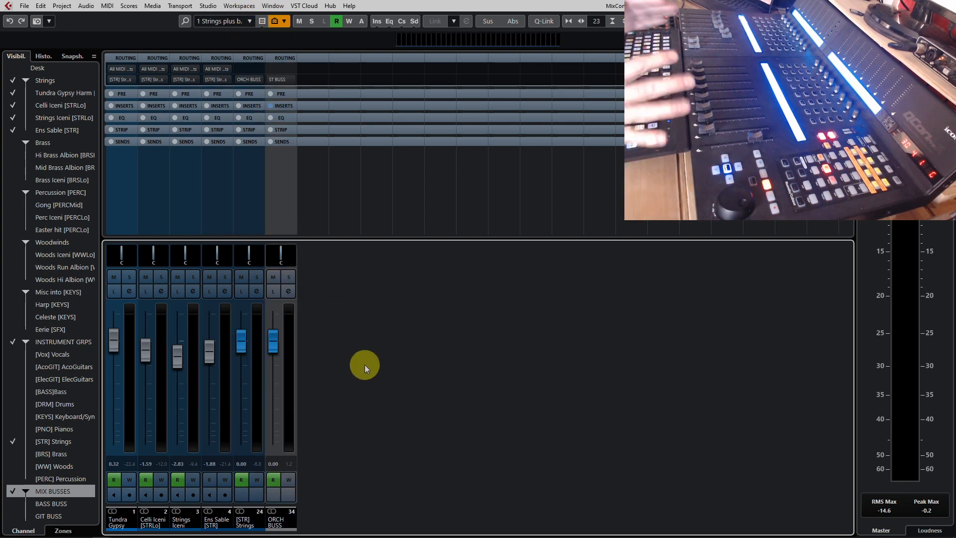